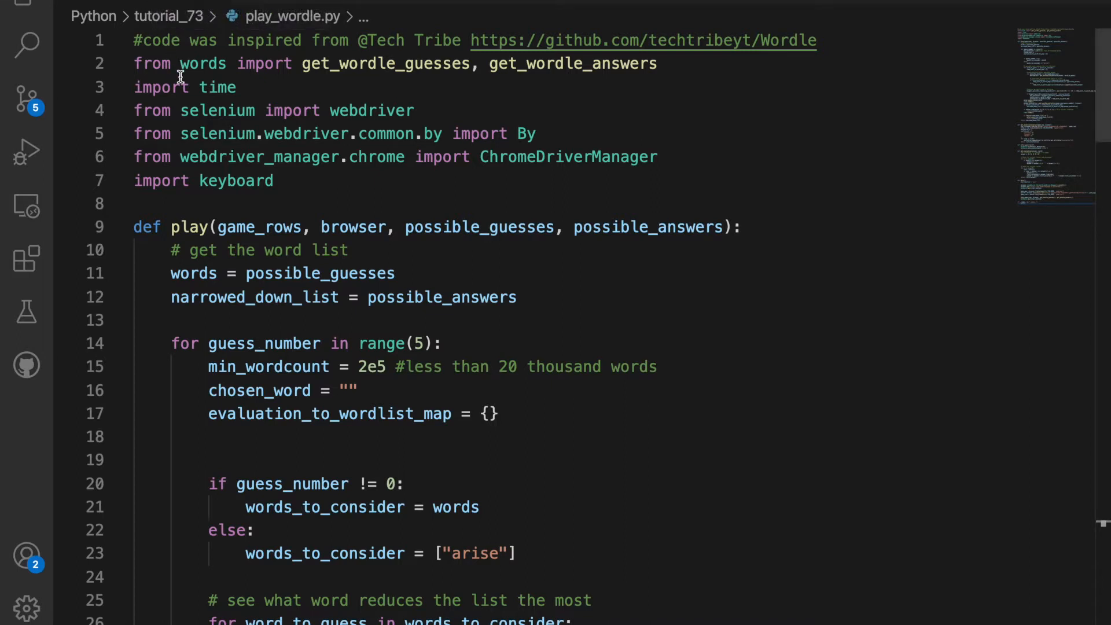
mouse_move(202, 63)
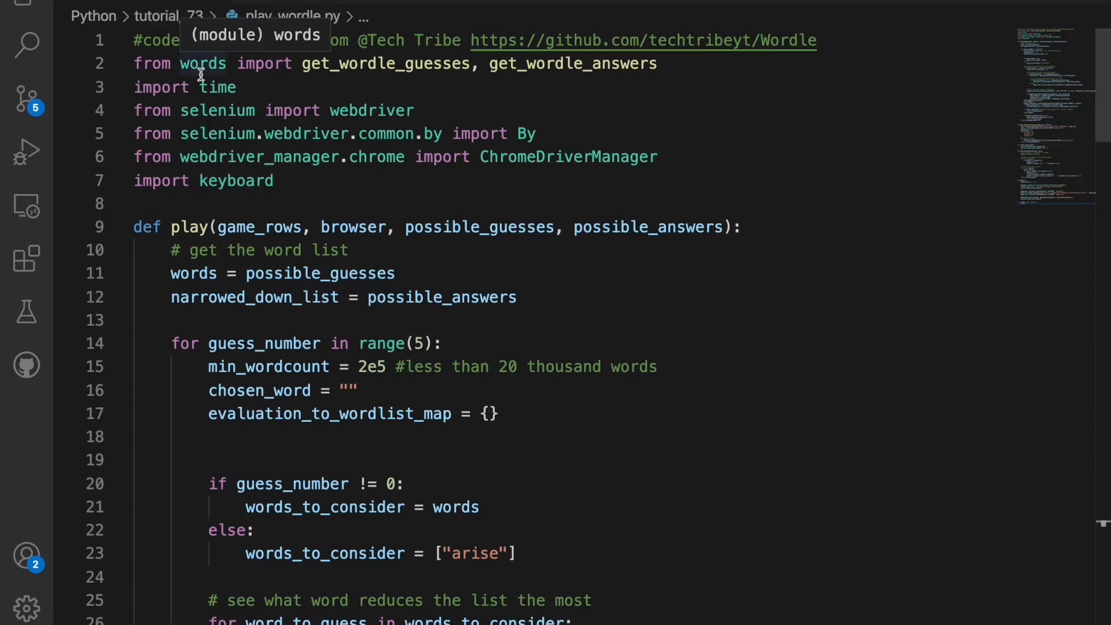
mouse_move(347, 91)
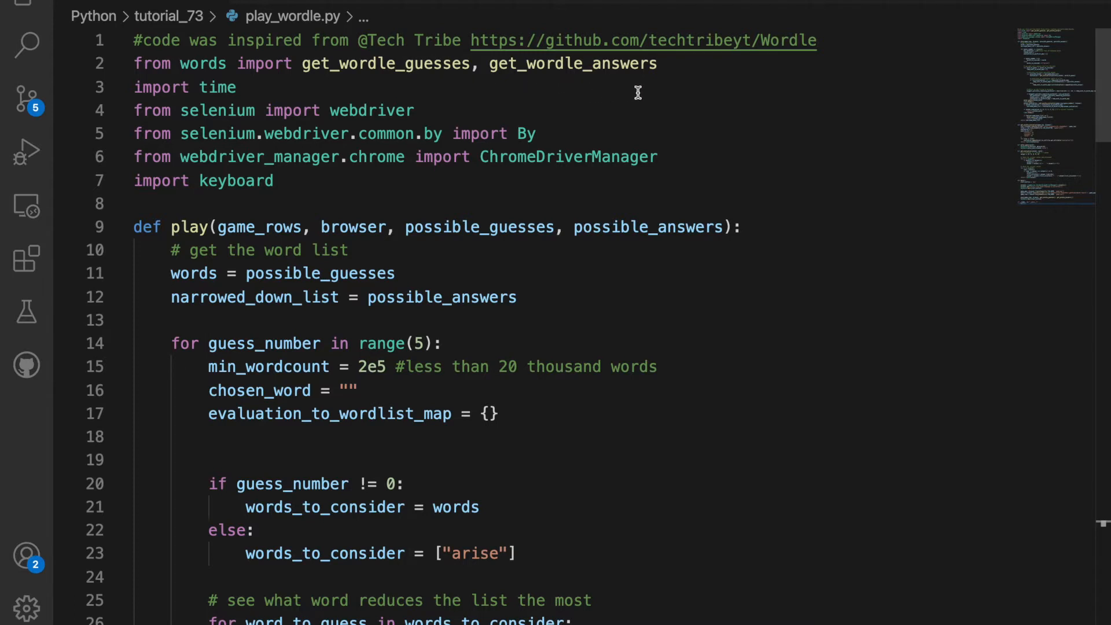
mouse_move(395, 10)
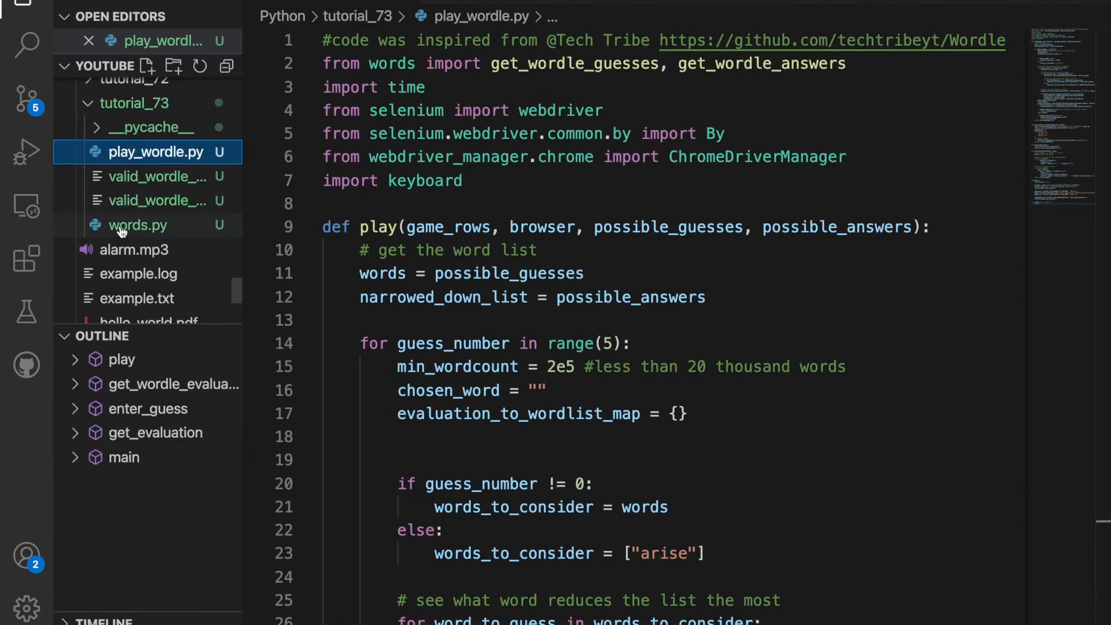
Step: Scroll through play_wordle.py to play's tile-evaluation, list-narrowing and all-correct return logic
left_click(138, 224)
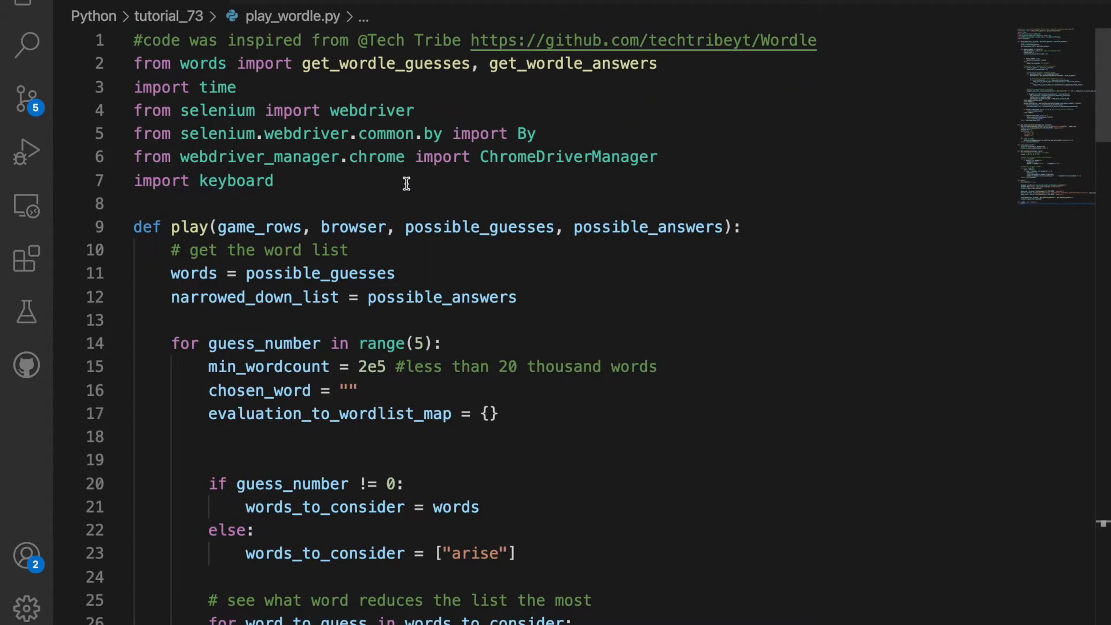
mouse_move(366, 176)
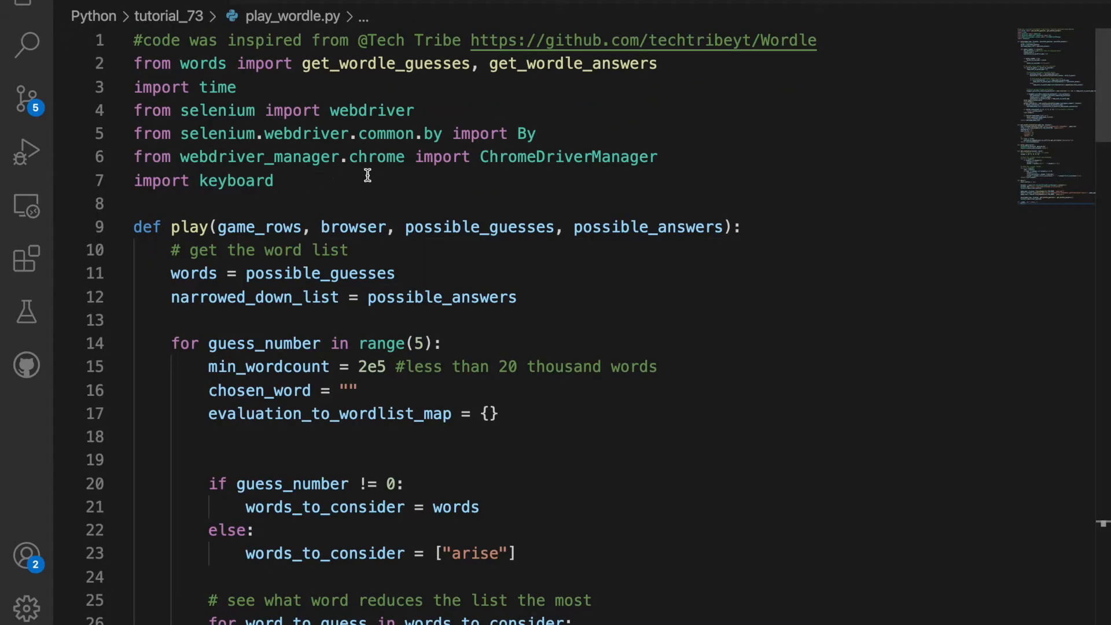
mouse_move(208, 167)
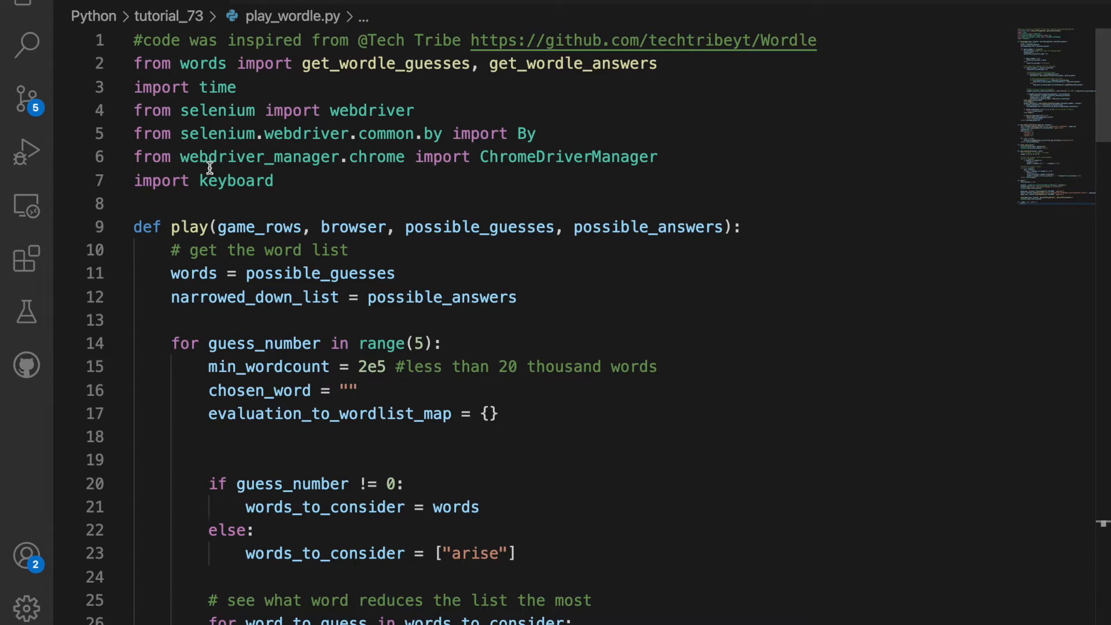
mouse_move(330, 227)
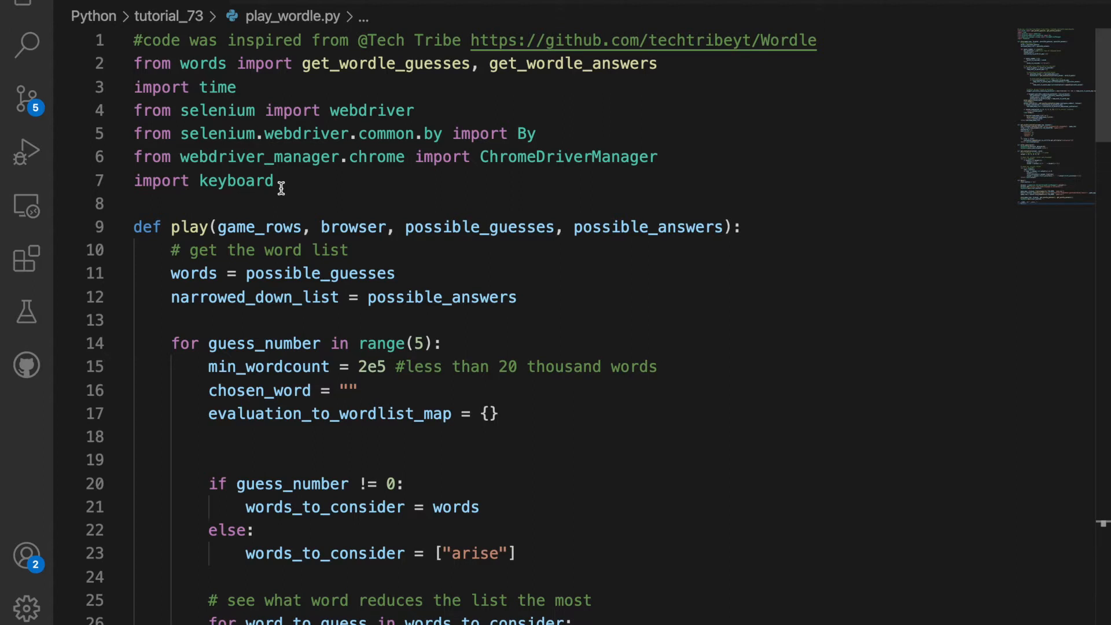
scroll("down", 3)
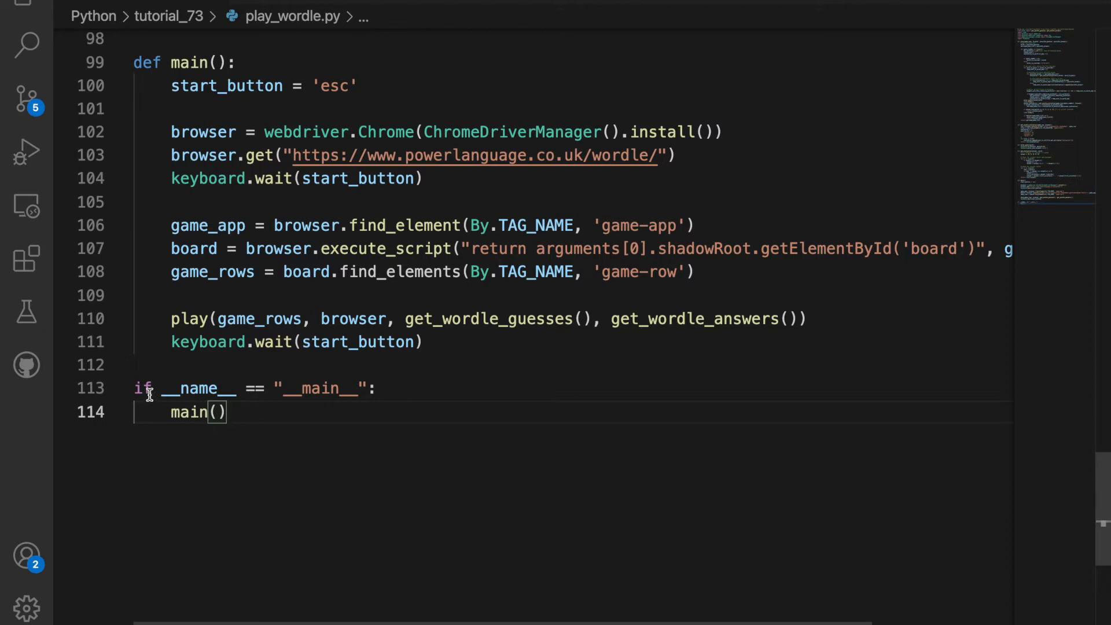
mouse_move(262, 389)
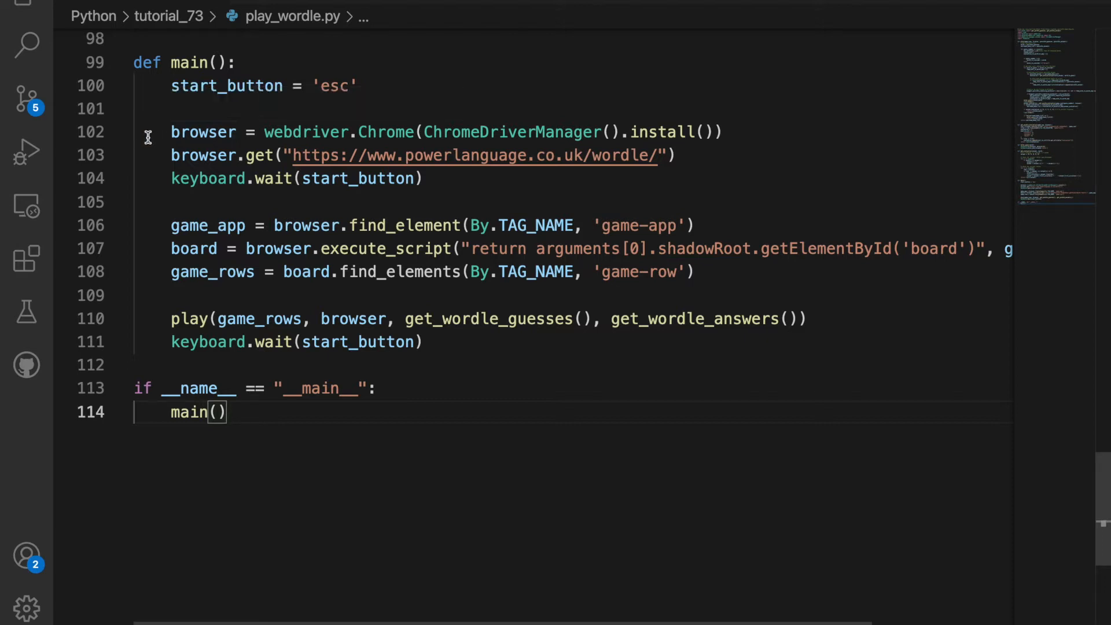
mouse_move(465, 187)
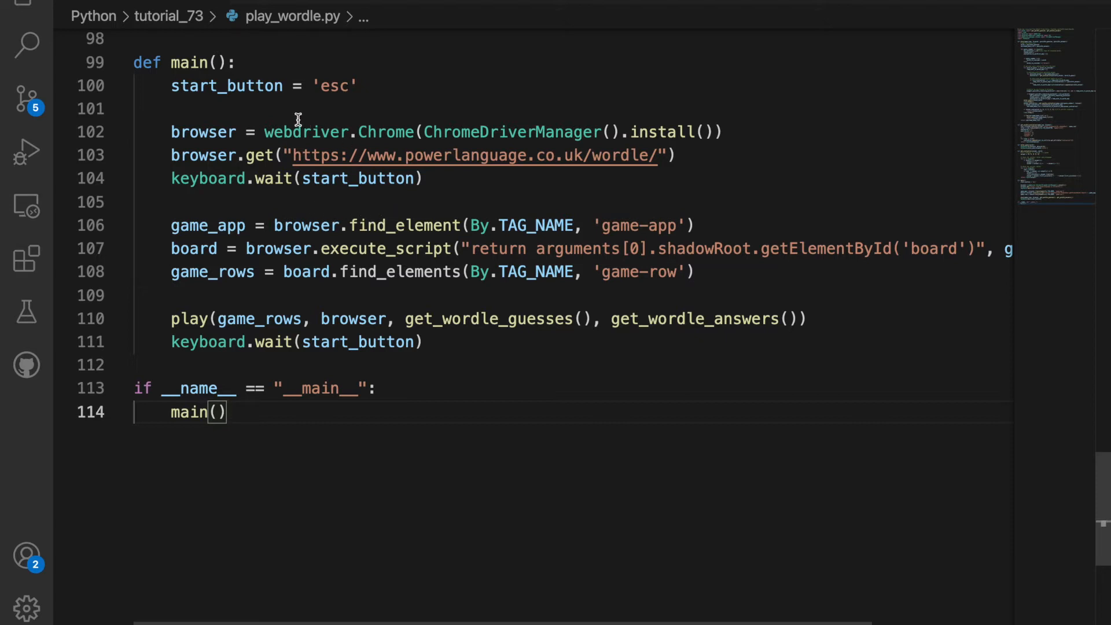
mouse_move(439, 106)
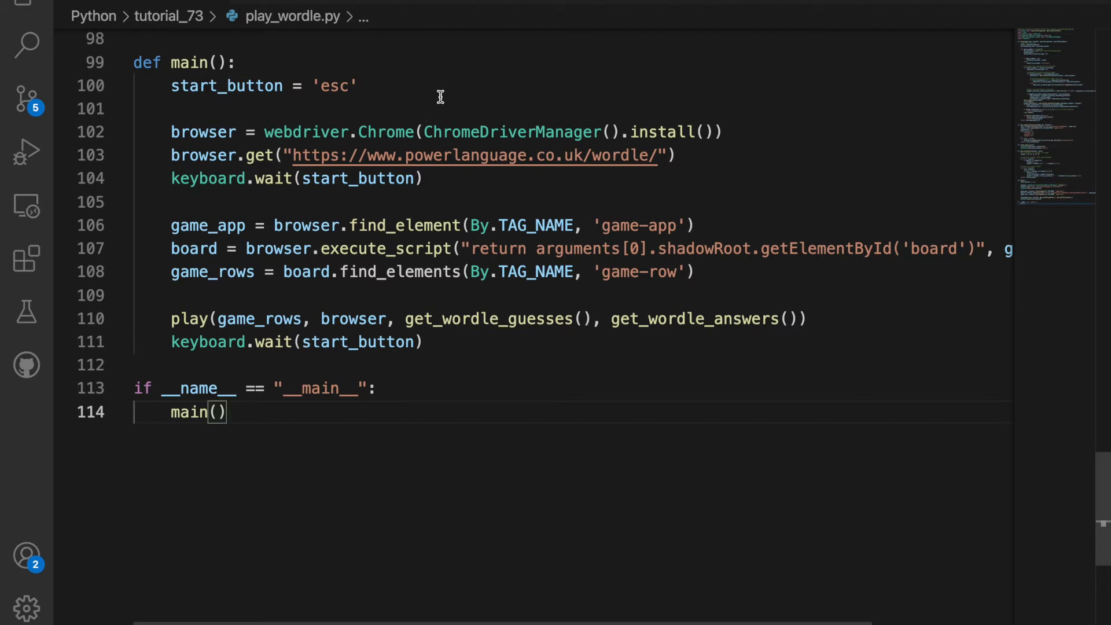
mouse_move(230, 225)
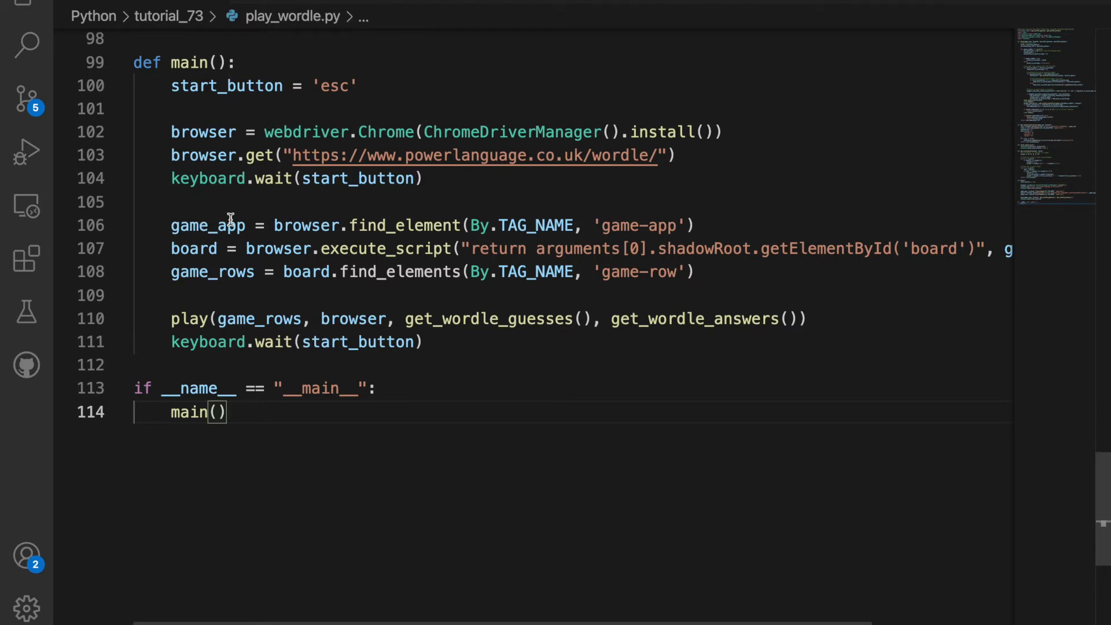
mouse_move(273, 201)
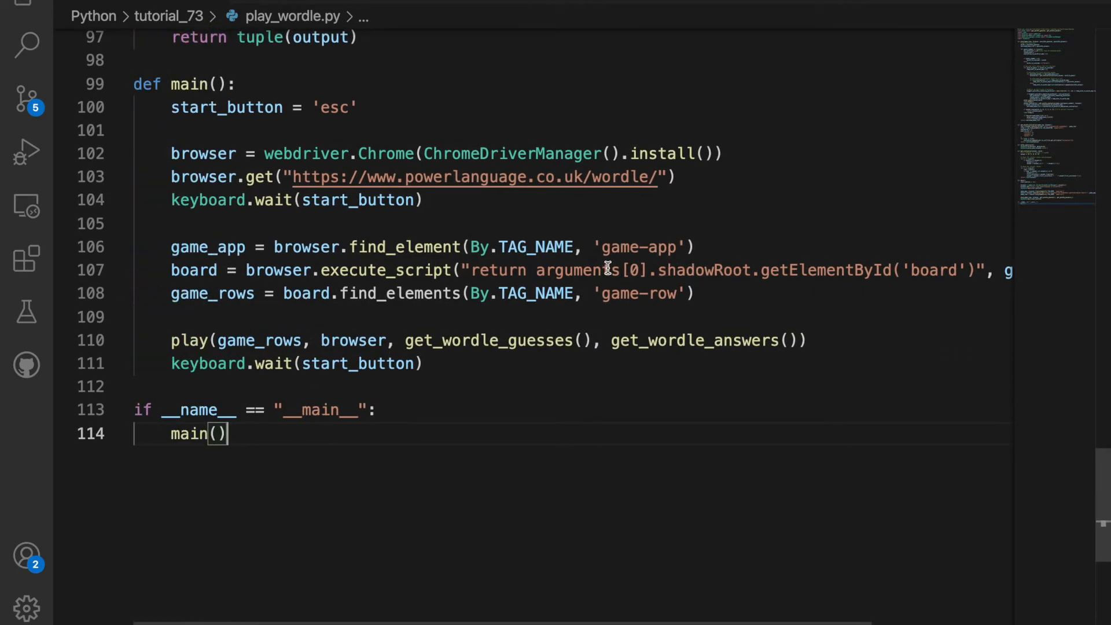
mouse_move(315, 308)
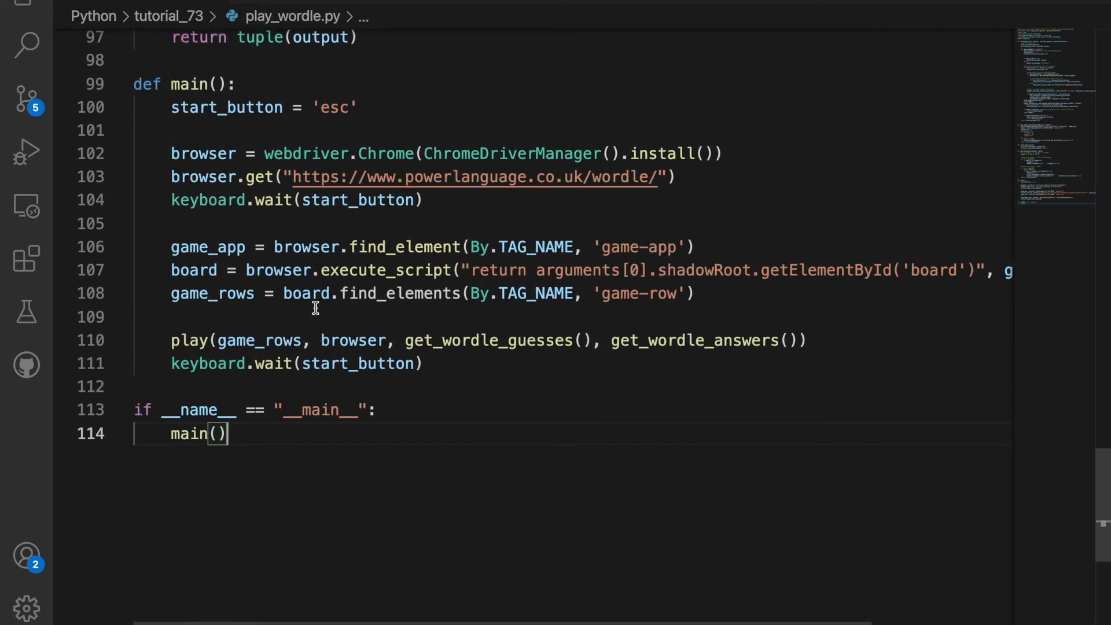
mouse_move(608, 317)
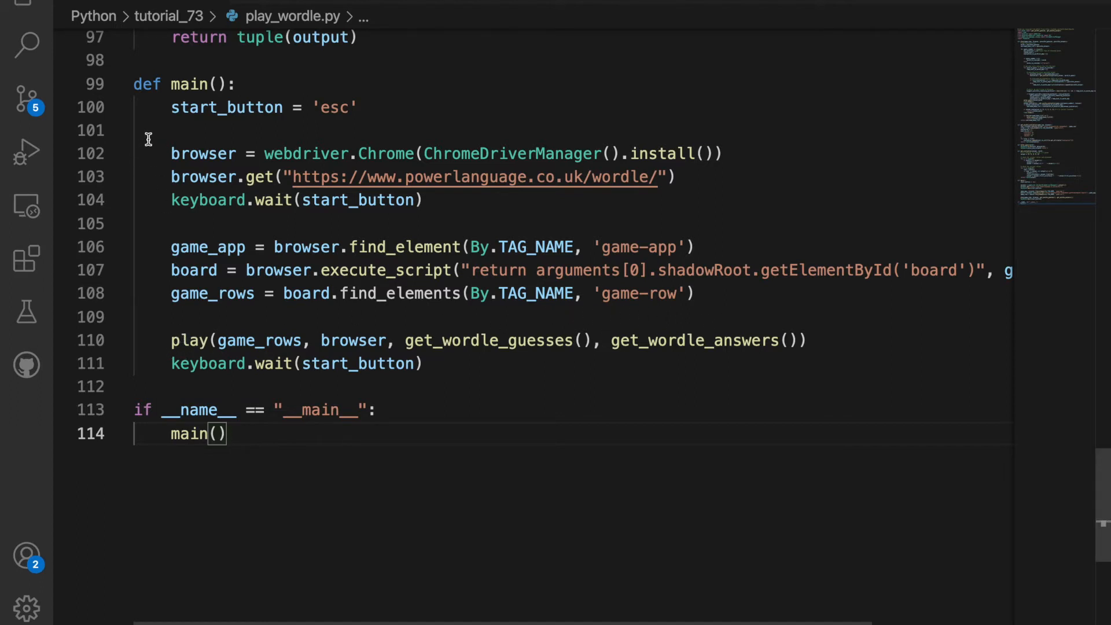
mouse_move(189, 340)
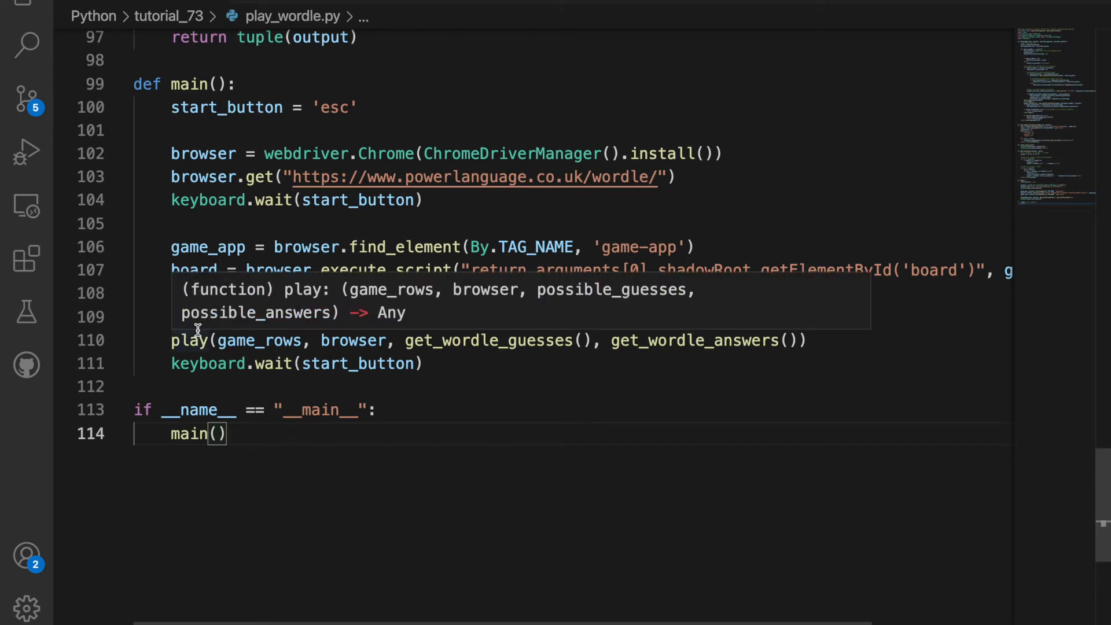
mouse_move(472, 394)
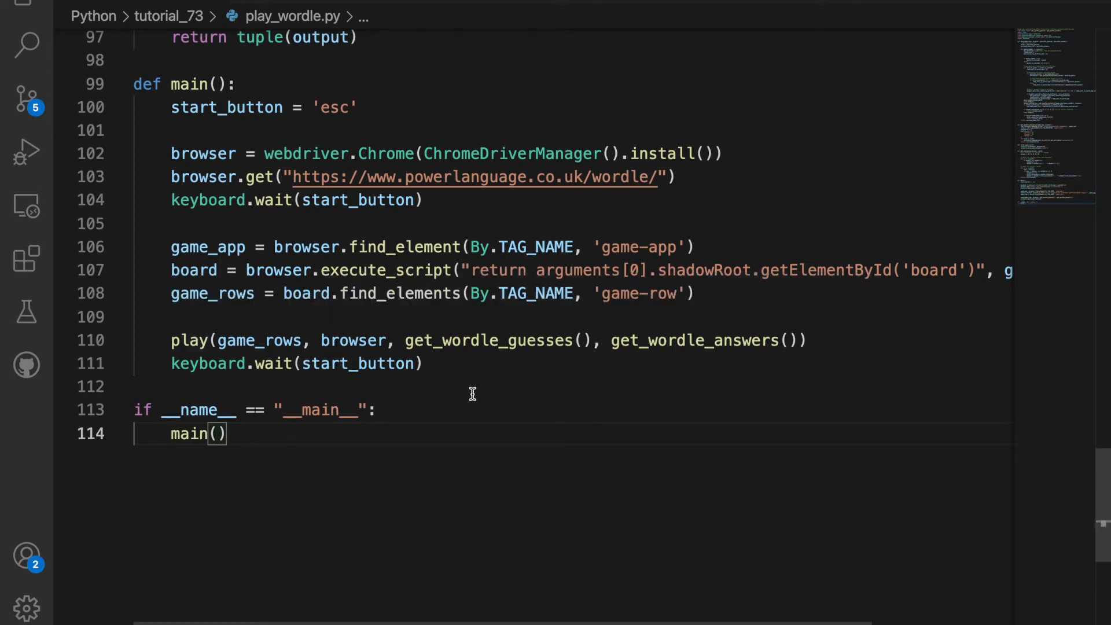
mouse_move(457, 365)
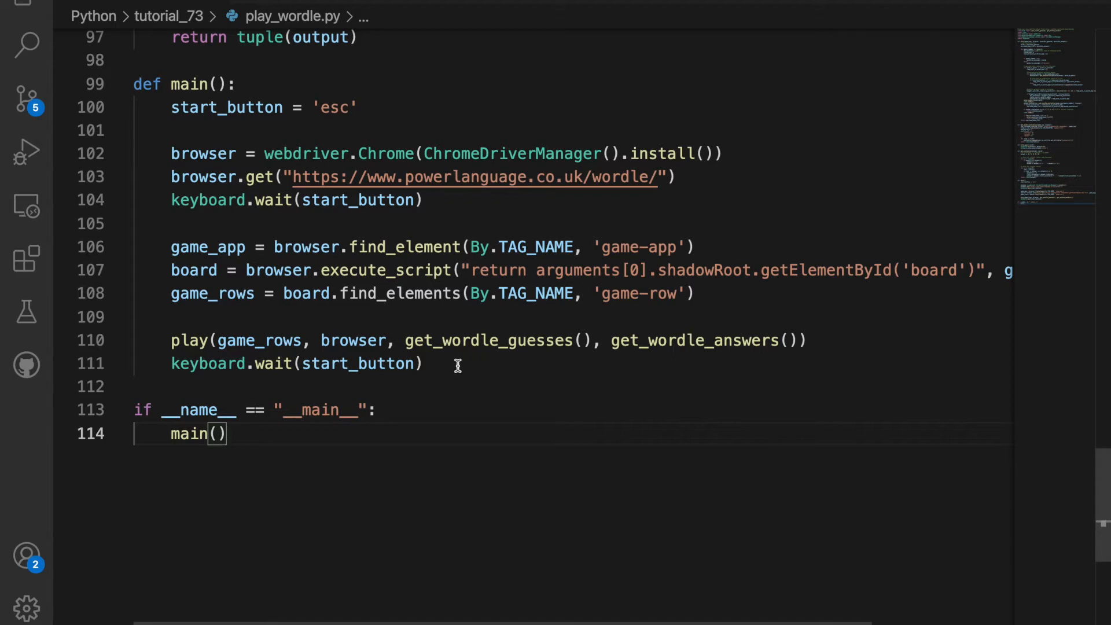
mouse_move(777, 358)
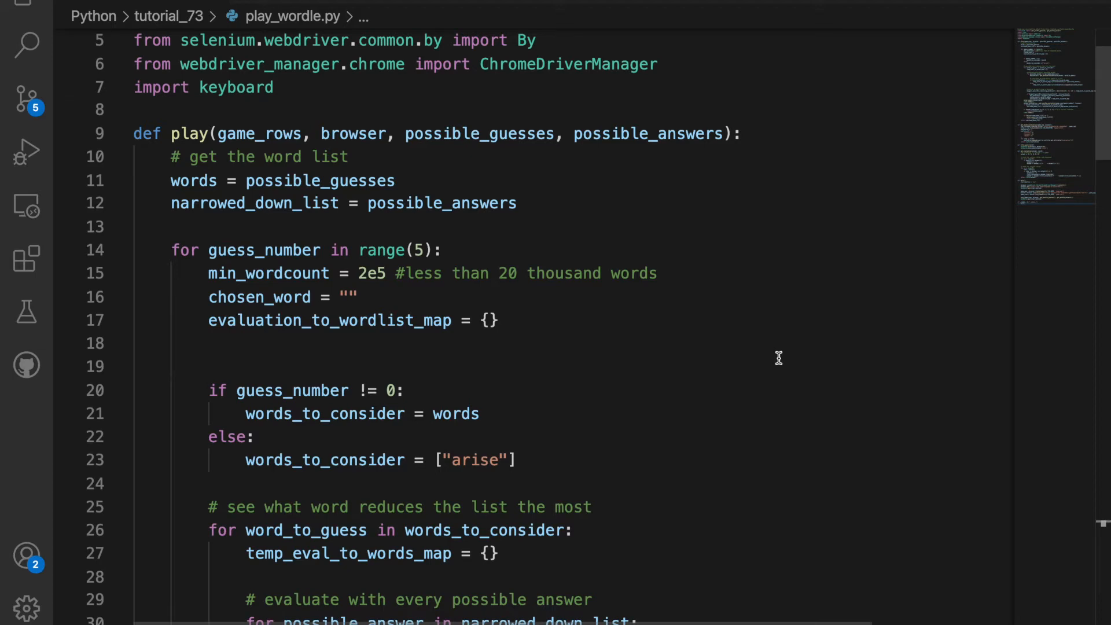
mouse_move(546, 282)
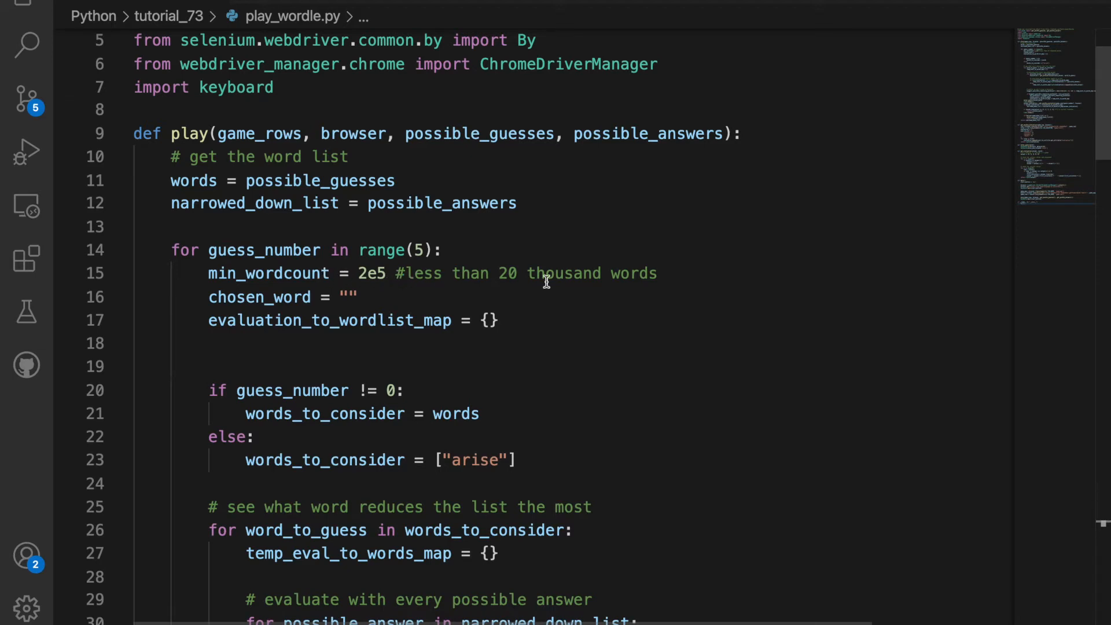
scroll("down", 3)
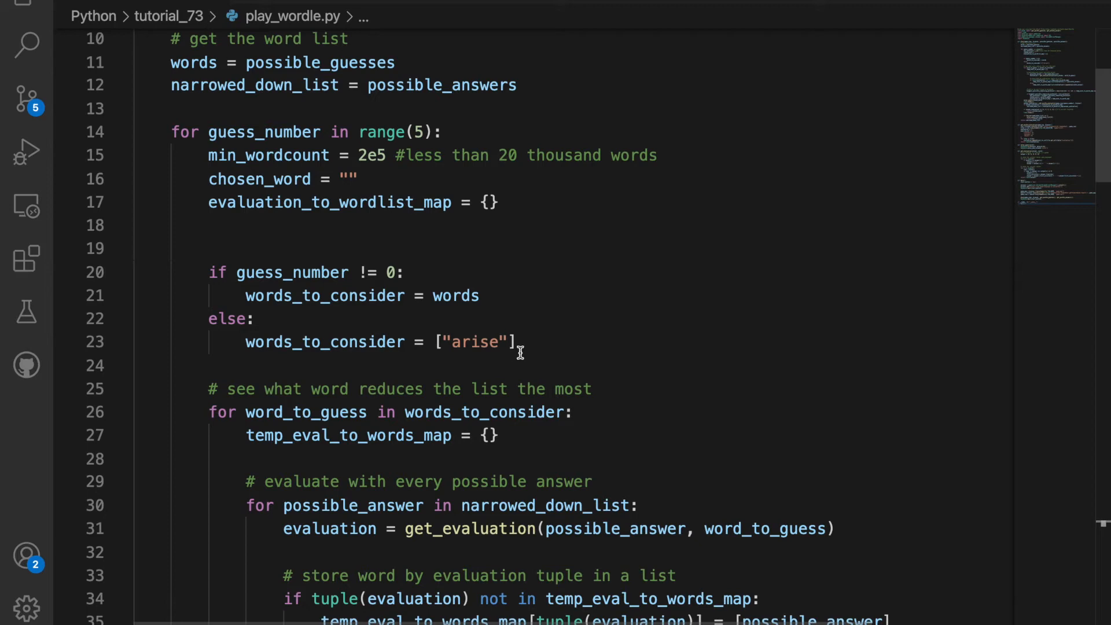
mouse_move(583, 352)
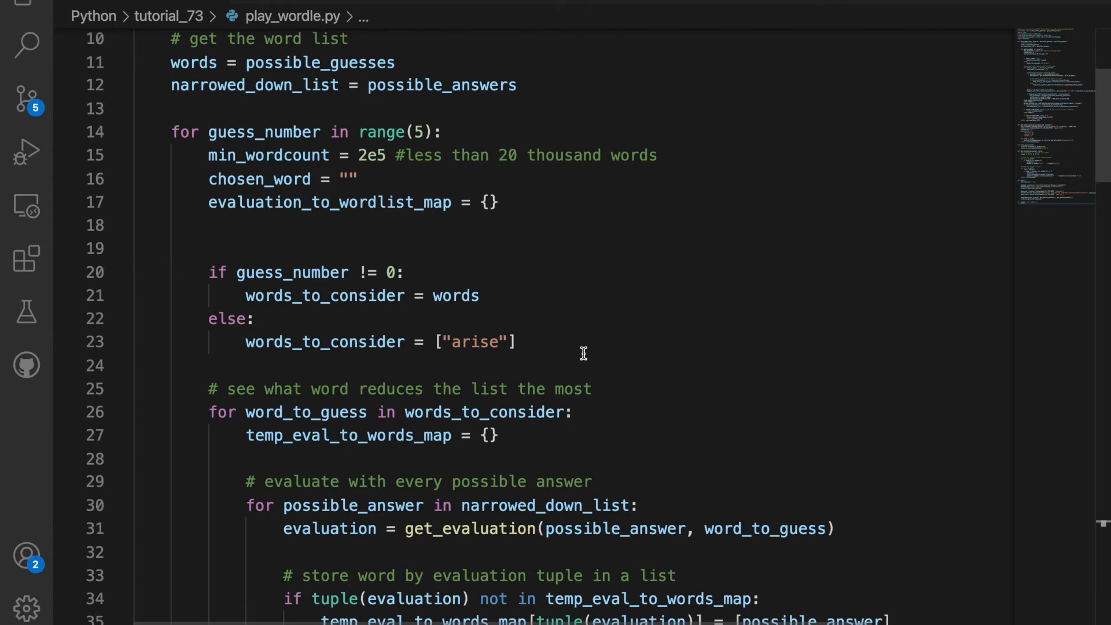
scroll("down", 3)
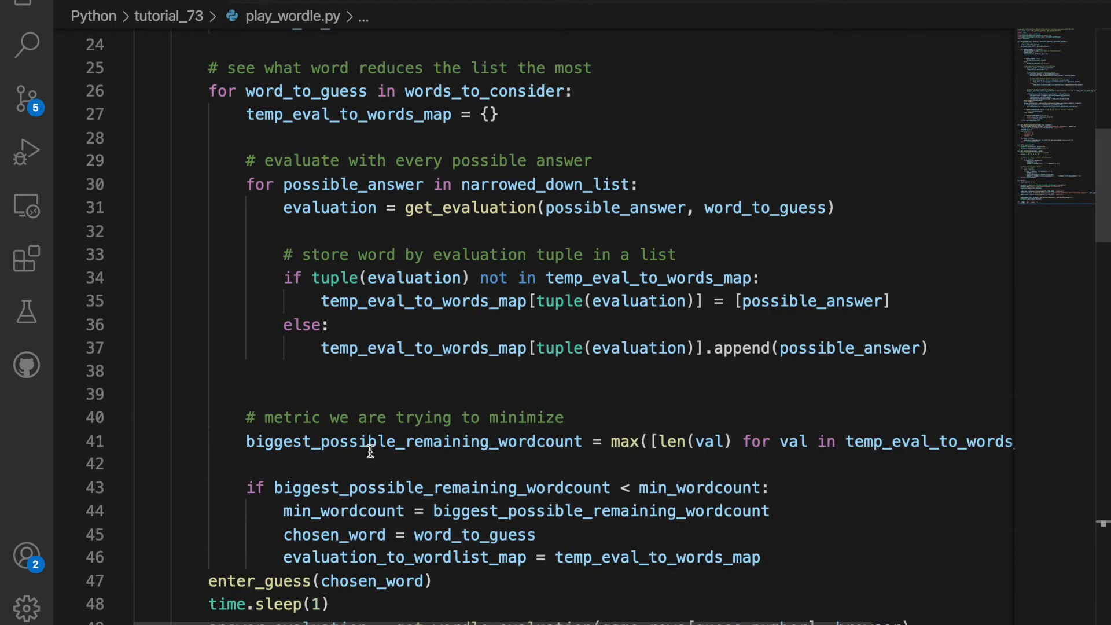
scroll("down", 3)
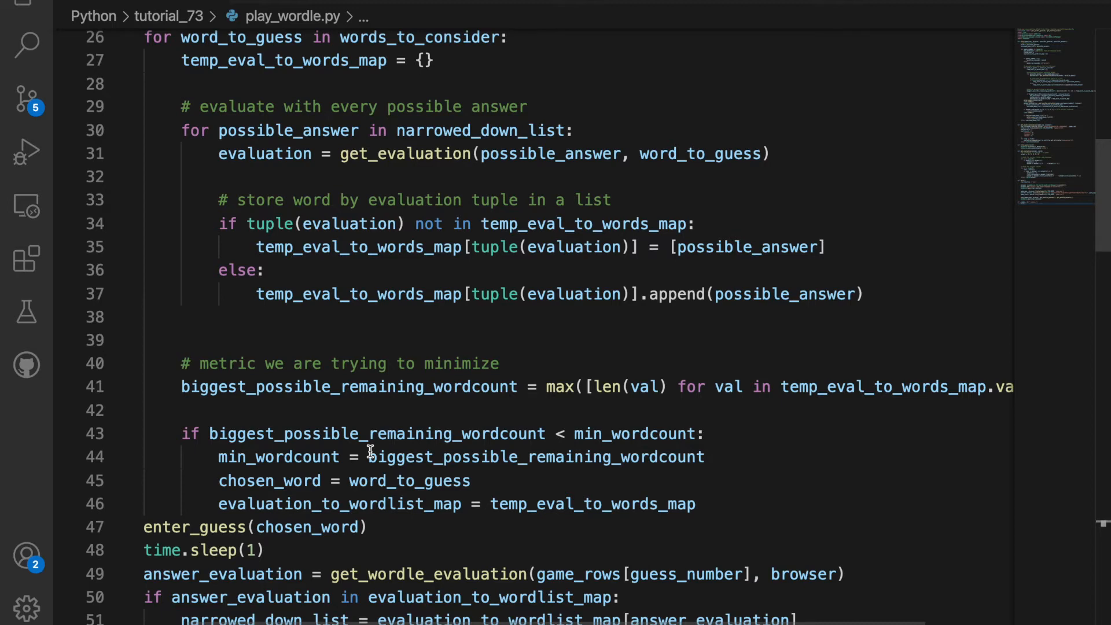
mouse_move(411, 395)
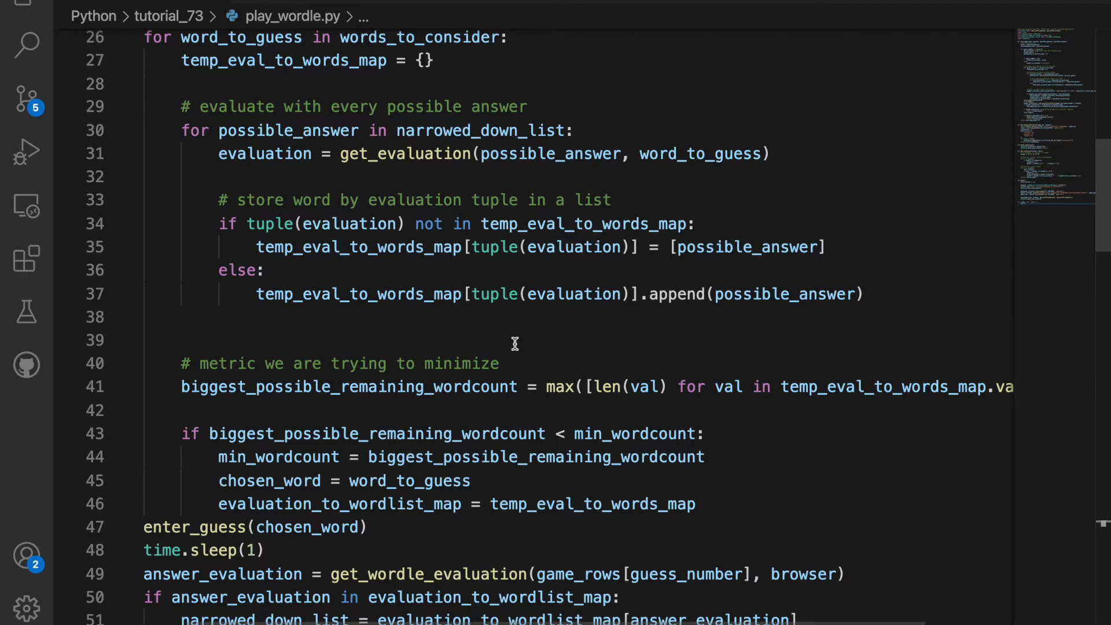
scroll("down", 3)
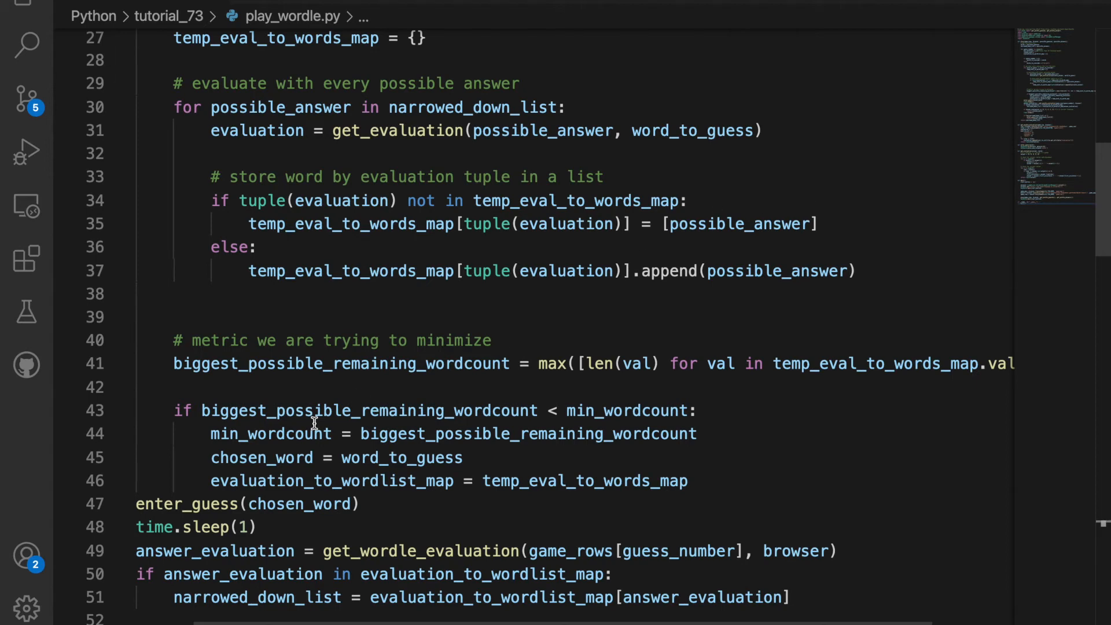
mouse_move(347, 504)
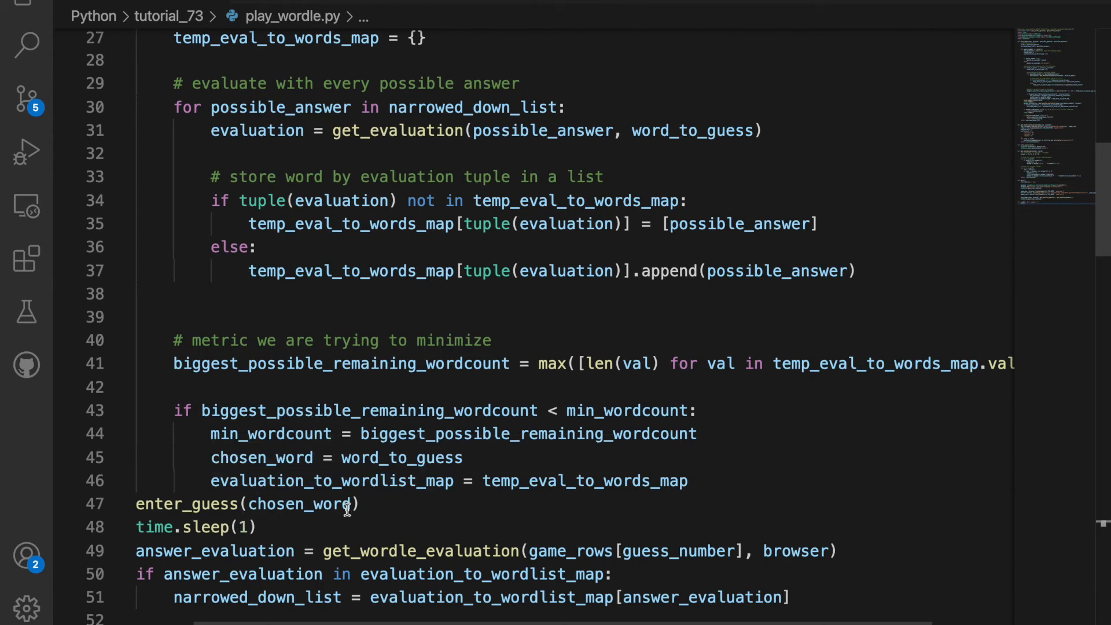
scroll("down", 3)
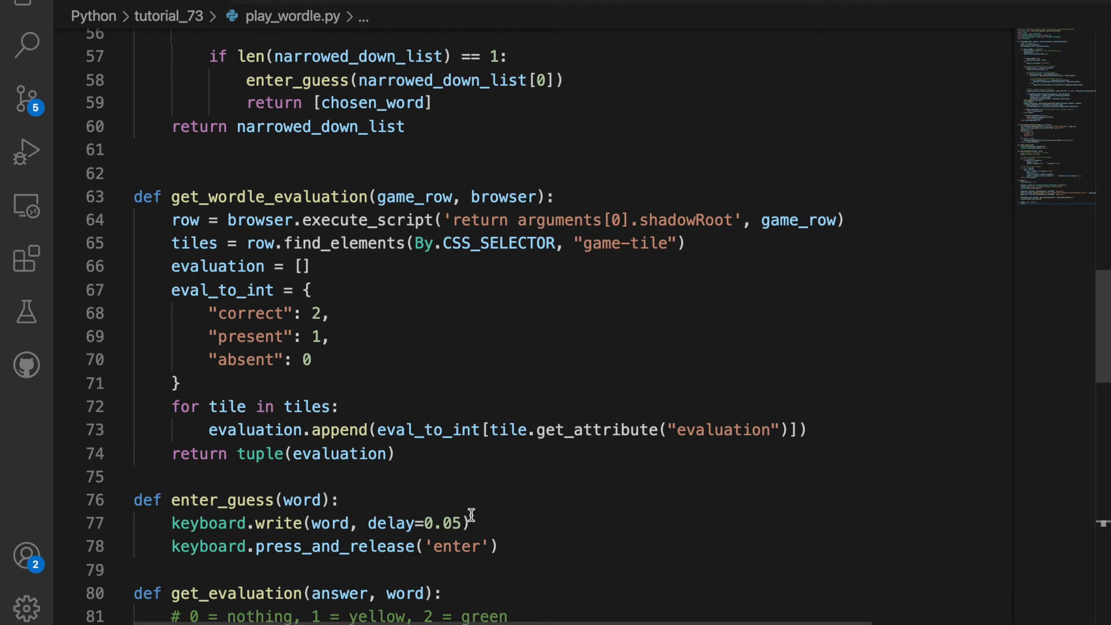
mouse_move(386, 330)
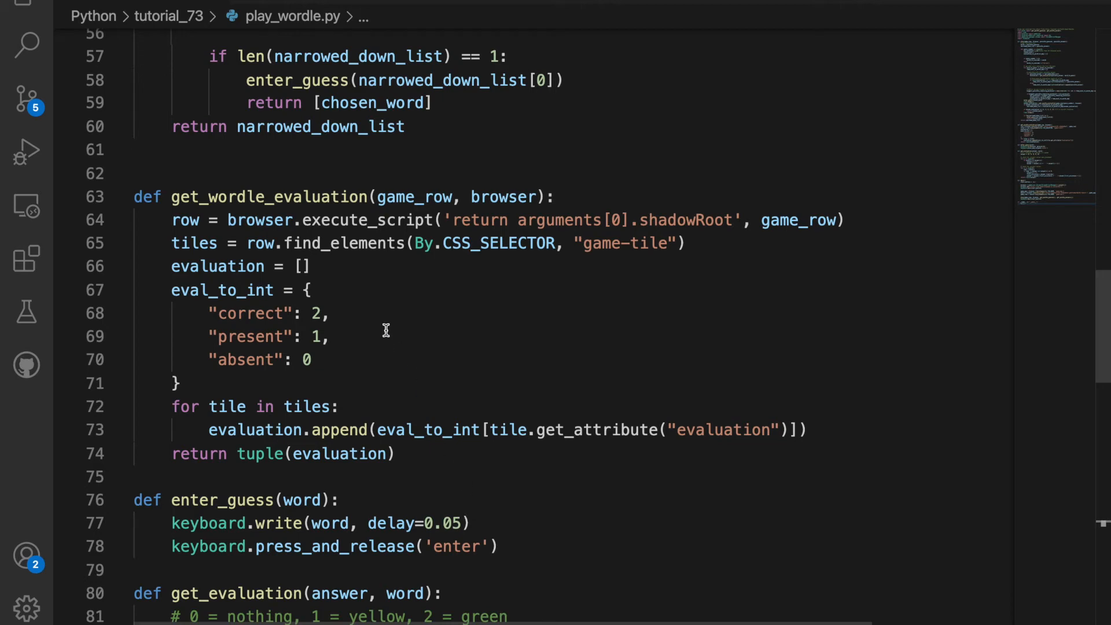
mouse_move(411, 243)
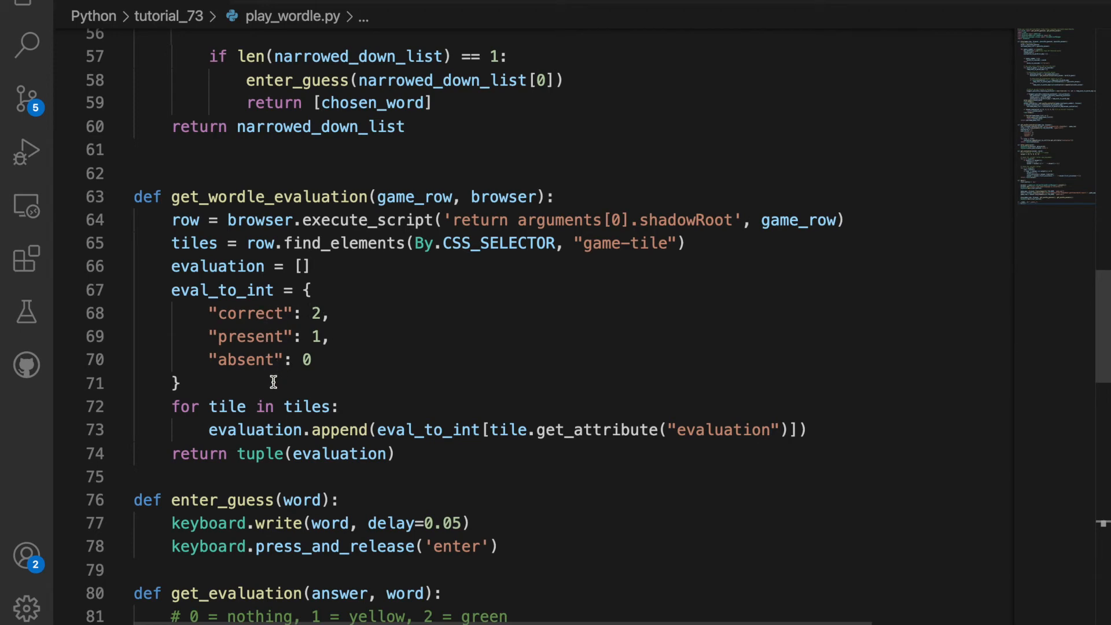
mouse_move(402, 381)
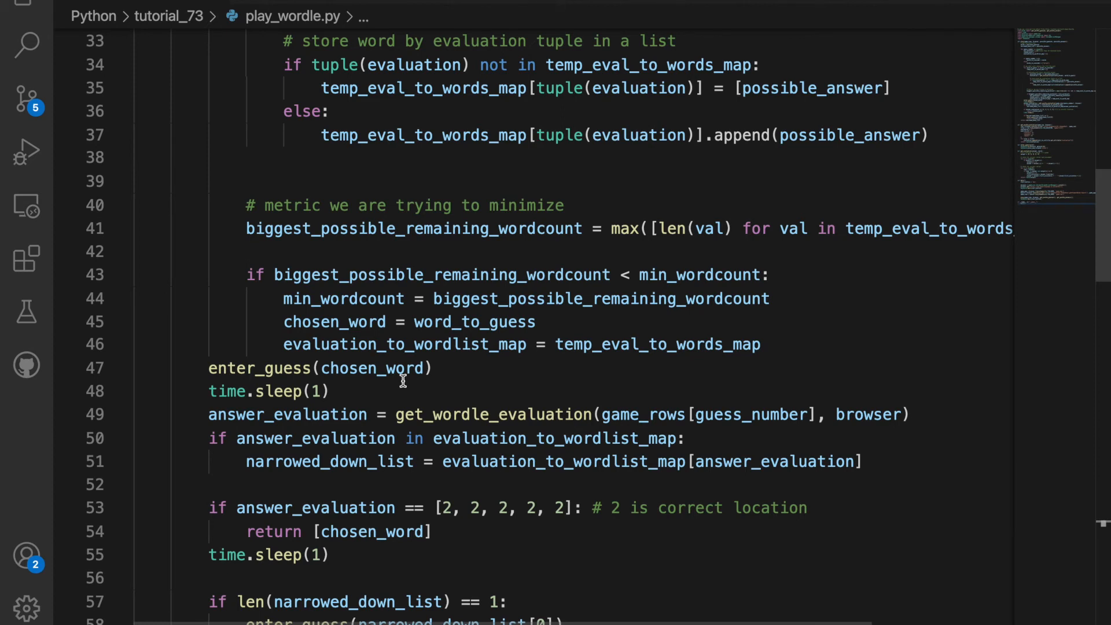
mouse_move(315, 438)
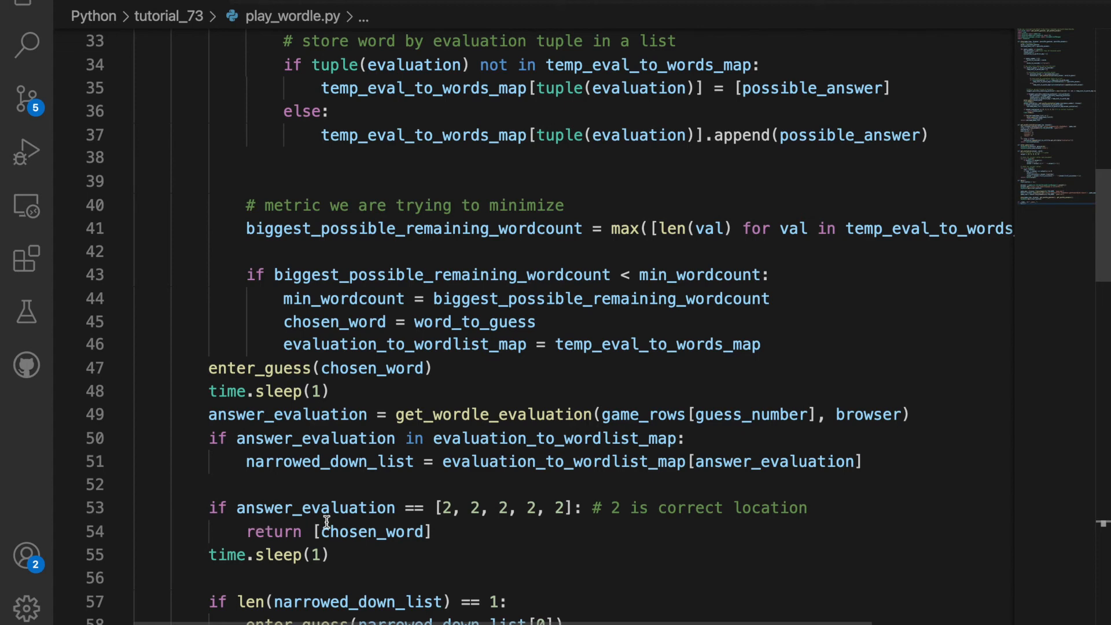
mouse_move(467, 526)
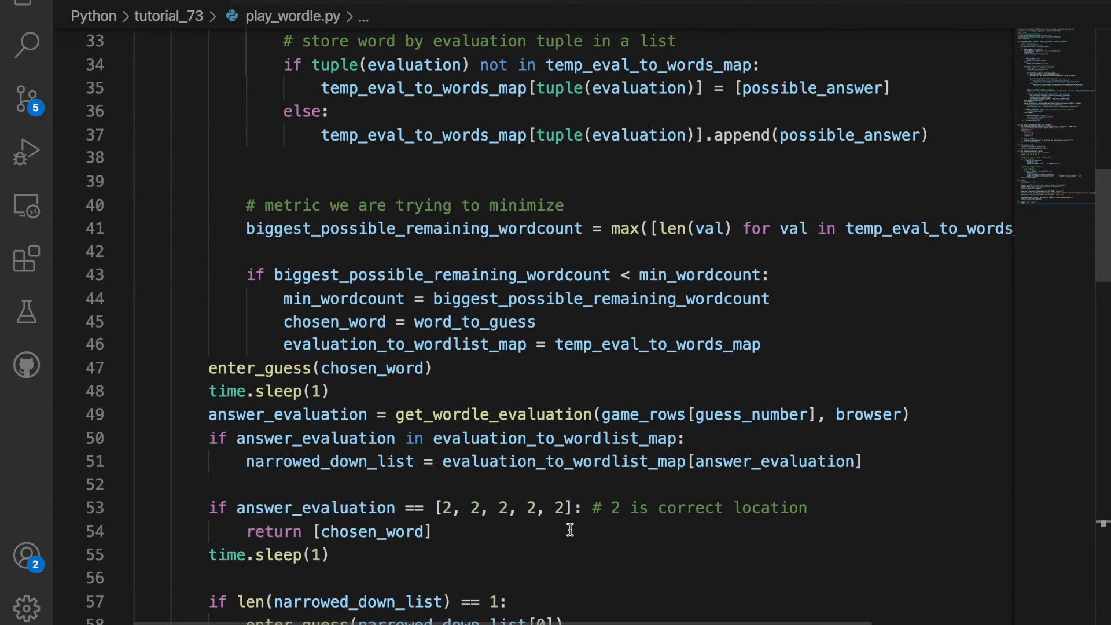
scroll("down", 3)
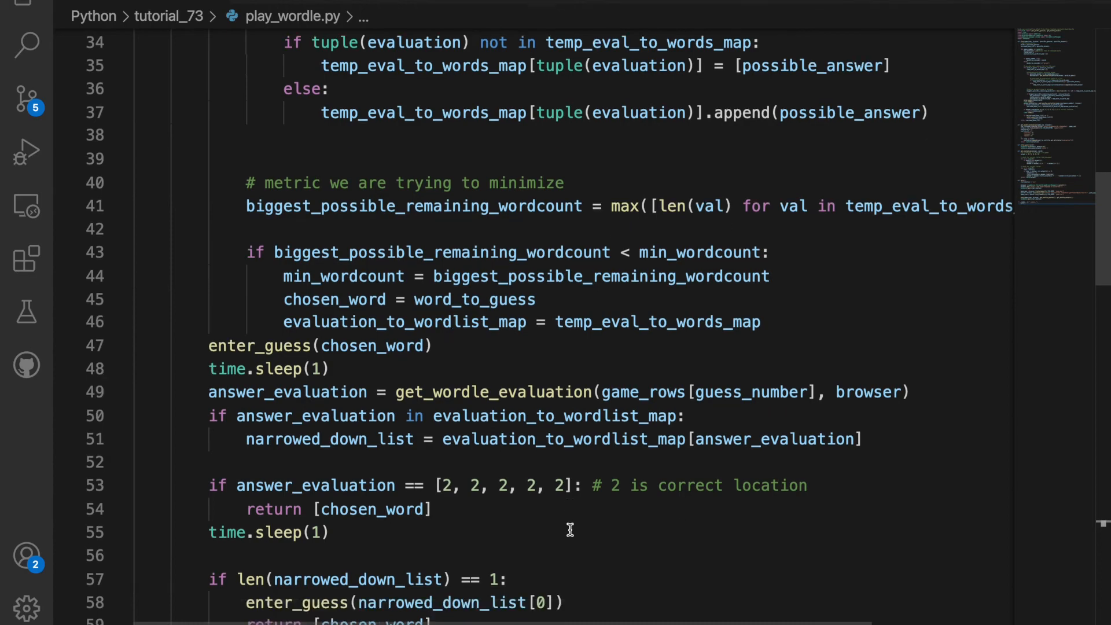
scroll("down", 3)
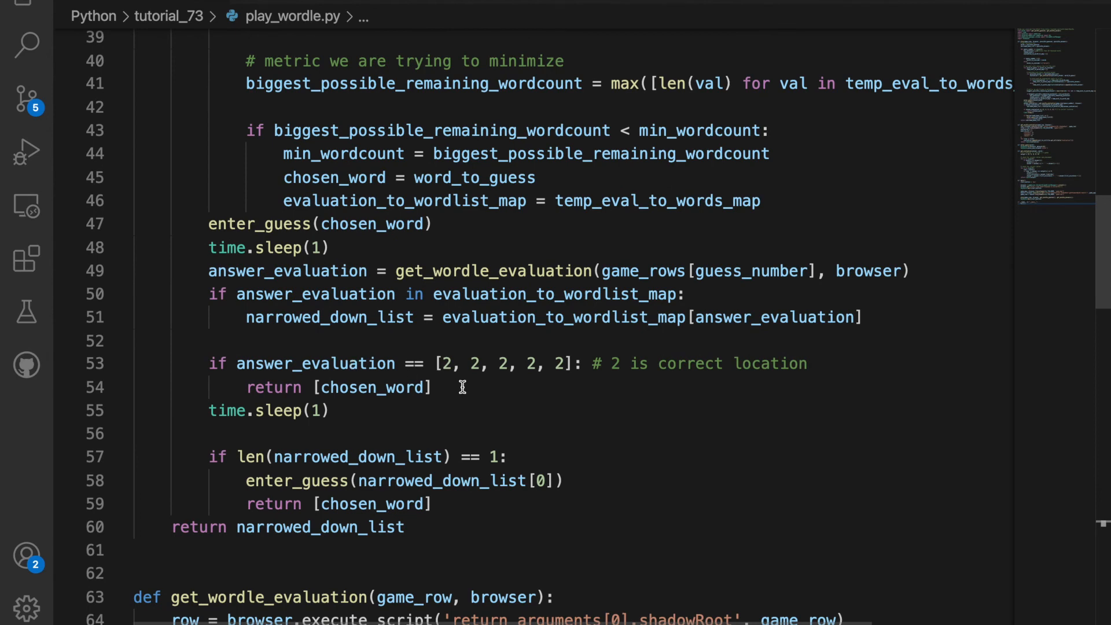
mouse_move(515, 373)
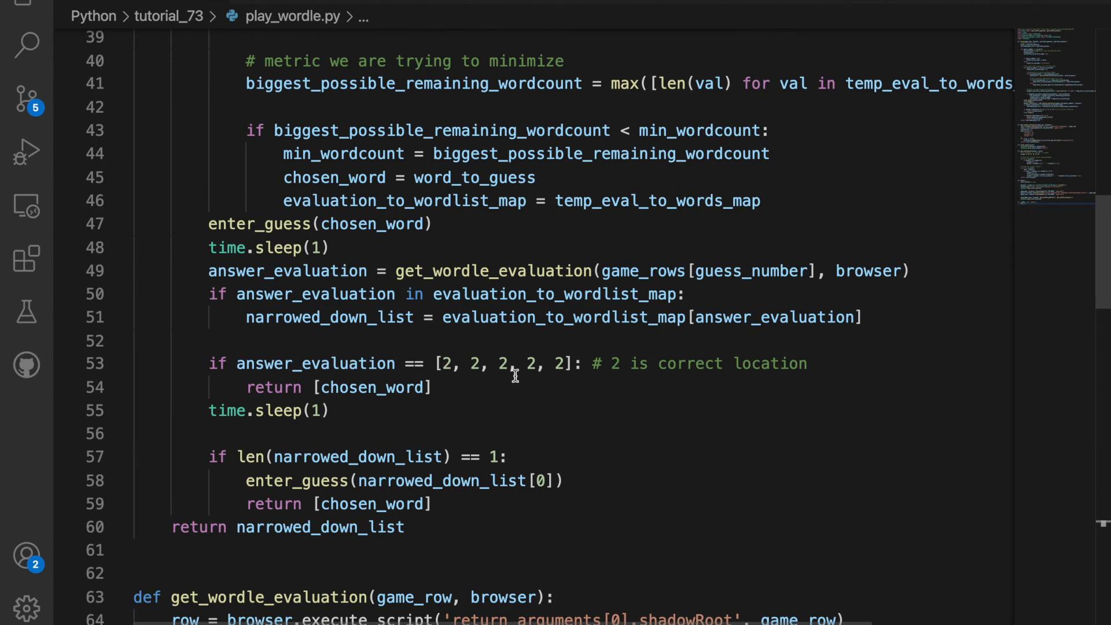
mouse_move(565, 378)
type("sudo python3.10 Python/tutorial_73/play_wordle.py")
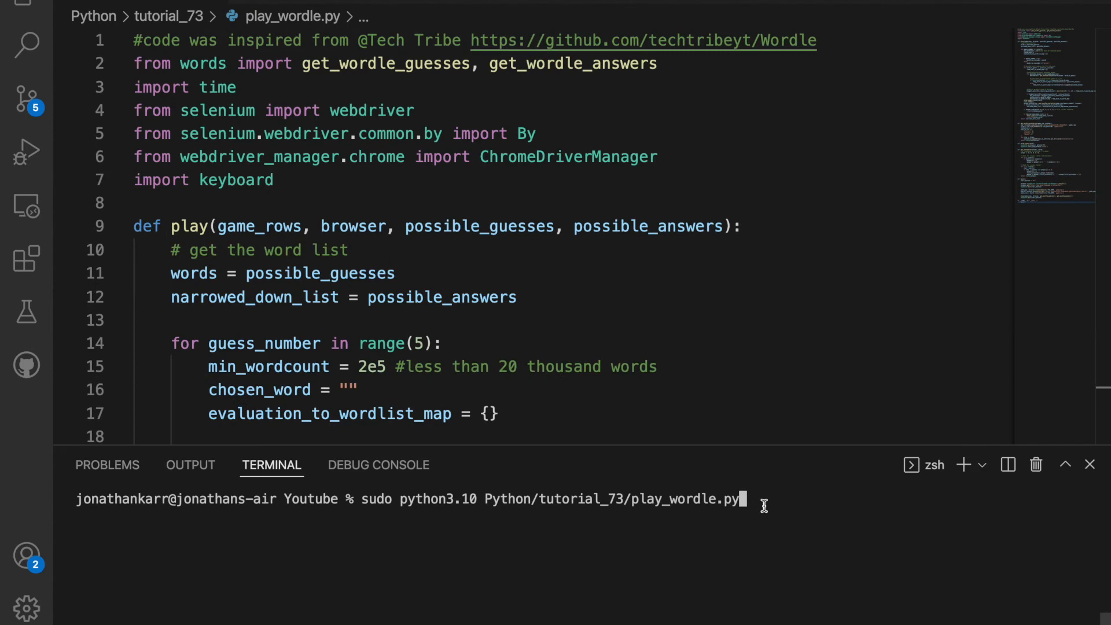
mouse_move(673, 536)
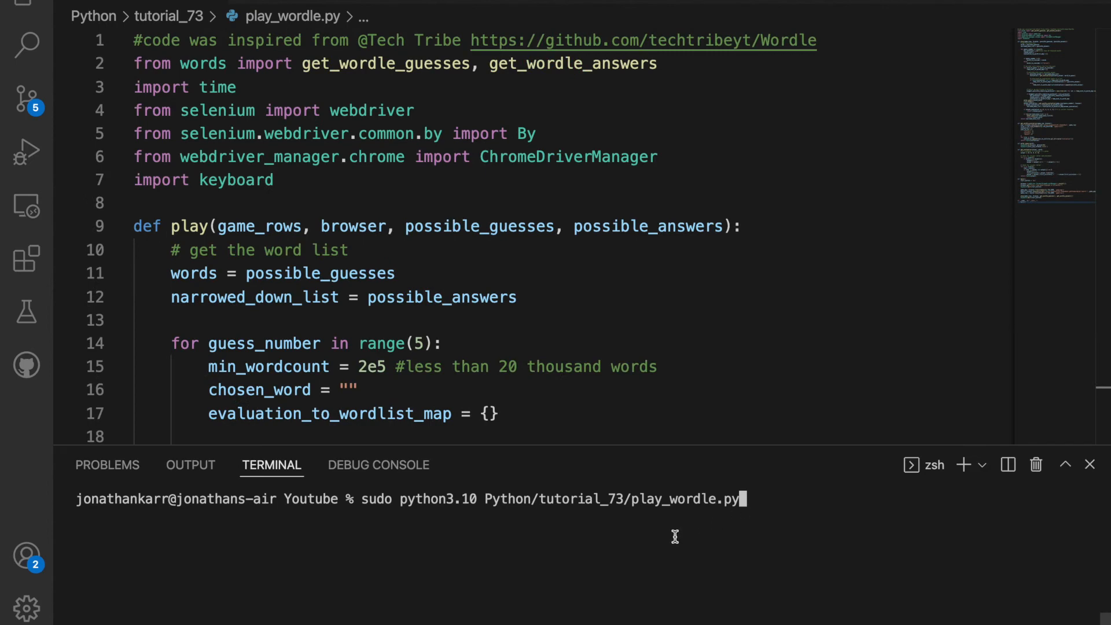
mouse_move(347, 508)
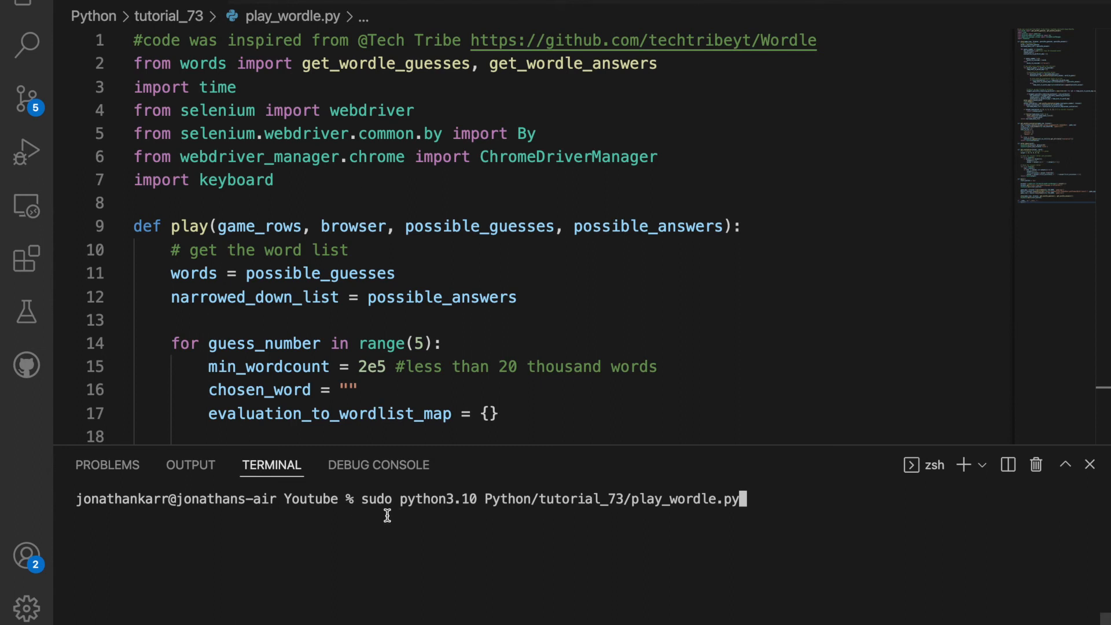
mouse_move(397, 517)
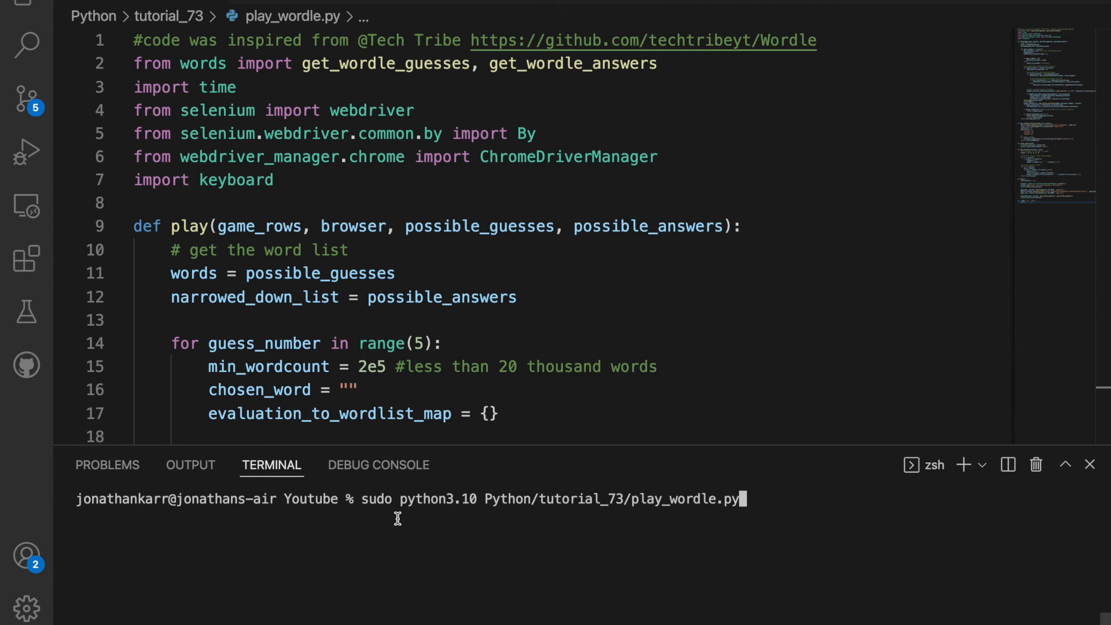
mouse_move(755, 503)
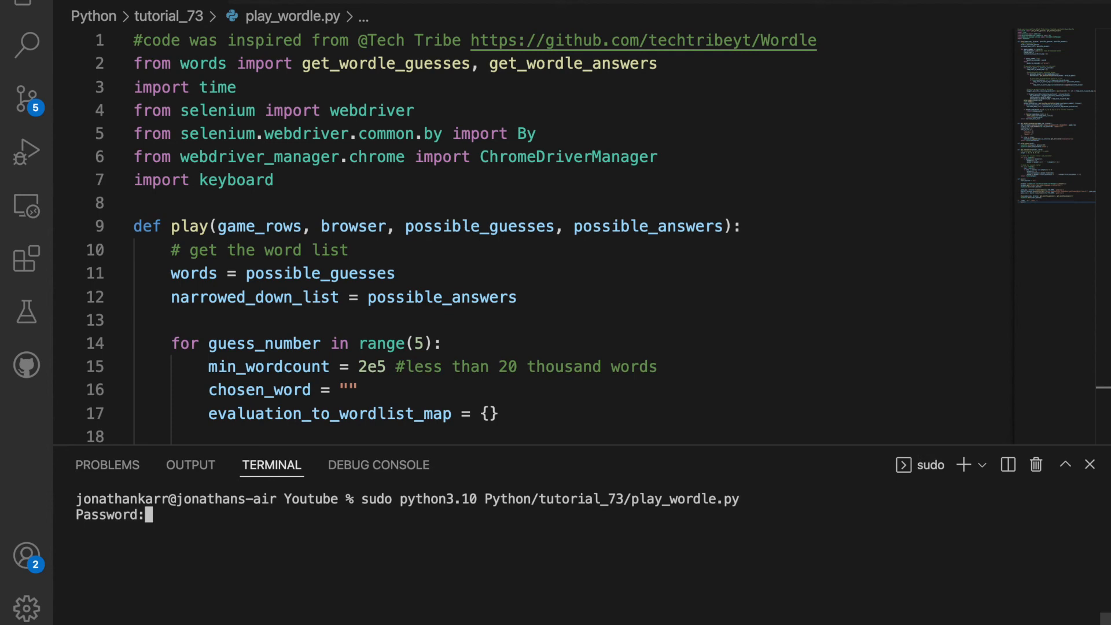
Step: Submit the sudo password so play_wordle.py opens Wordle in automated Chrome
key("enter")
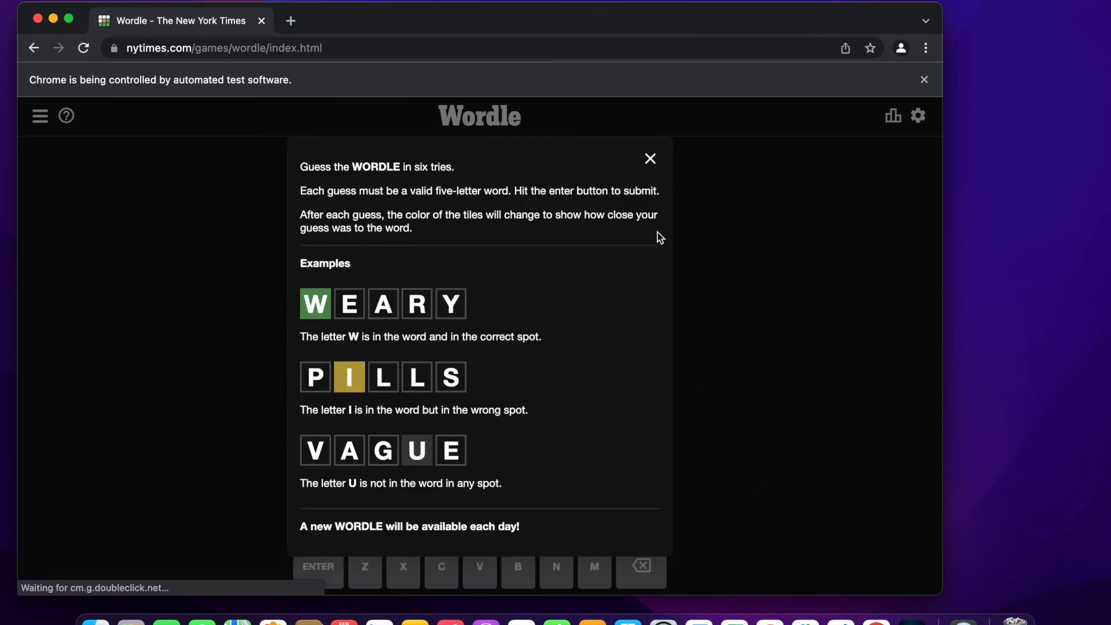
Step: Dismiss How to Play and let the script solve Wordle with ARISE, CLOUD, DODGE
left_click(650, 158)
type("CLOUD")
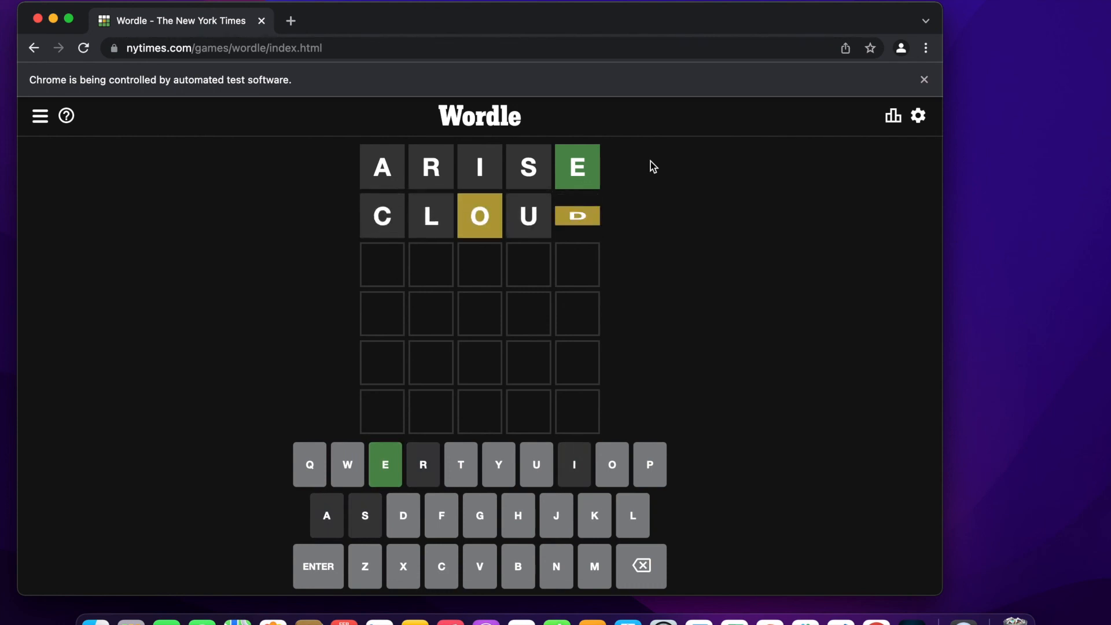
key("enter")
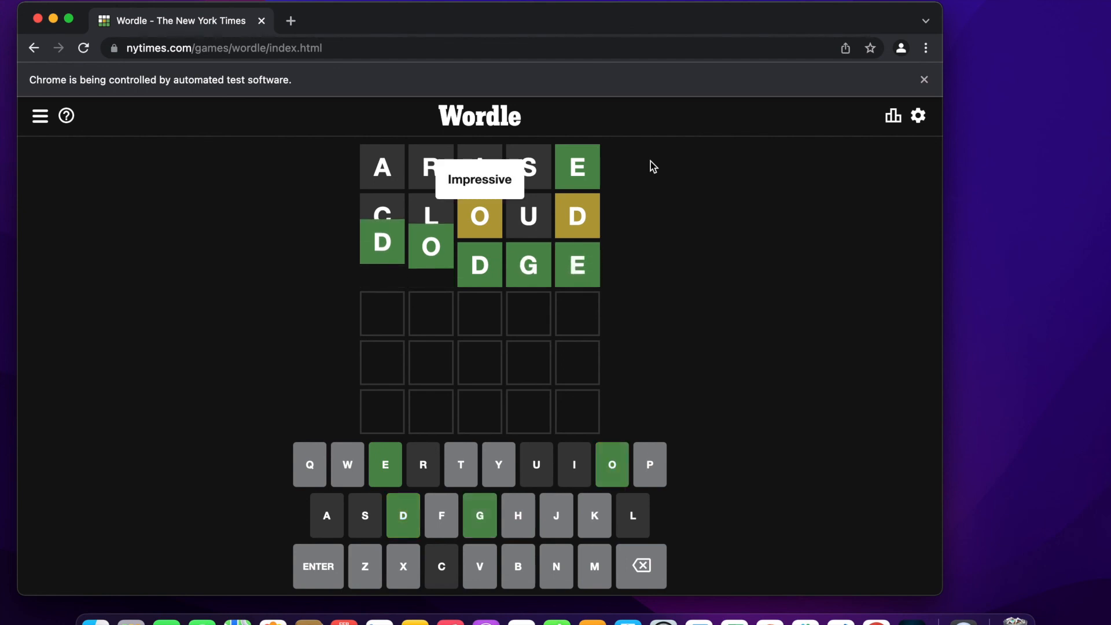